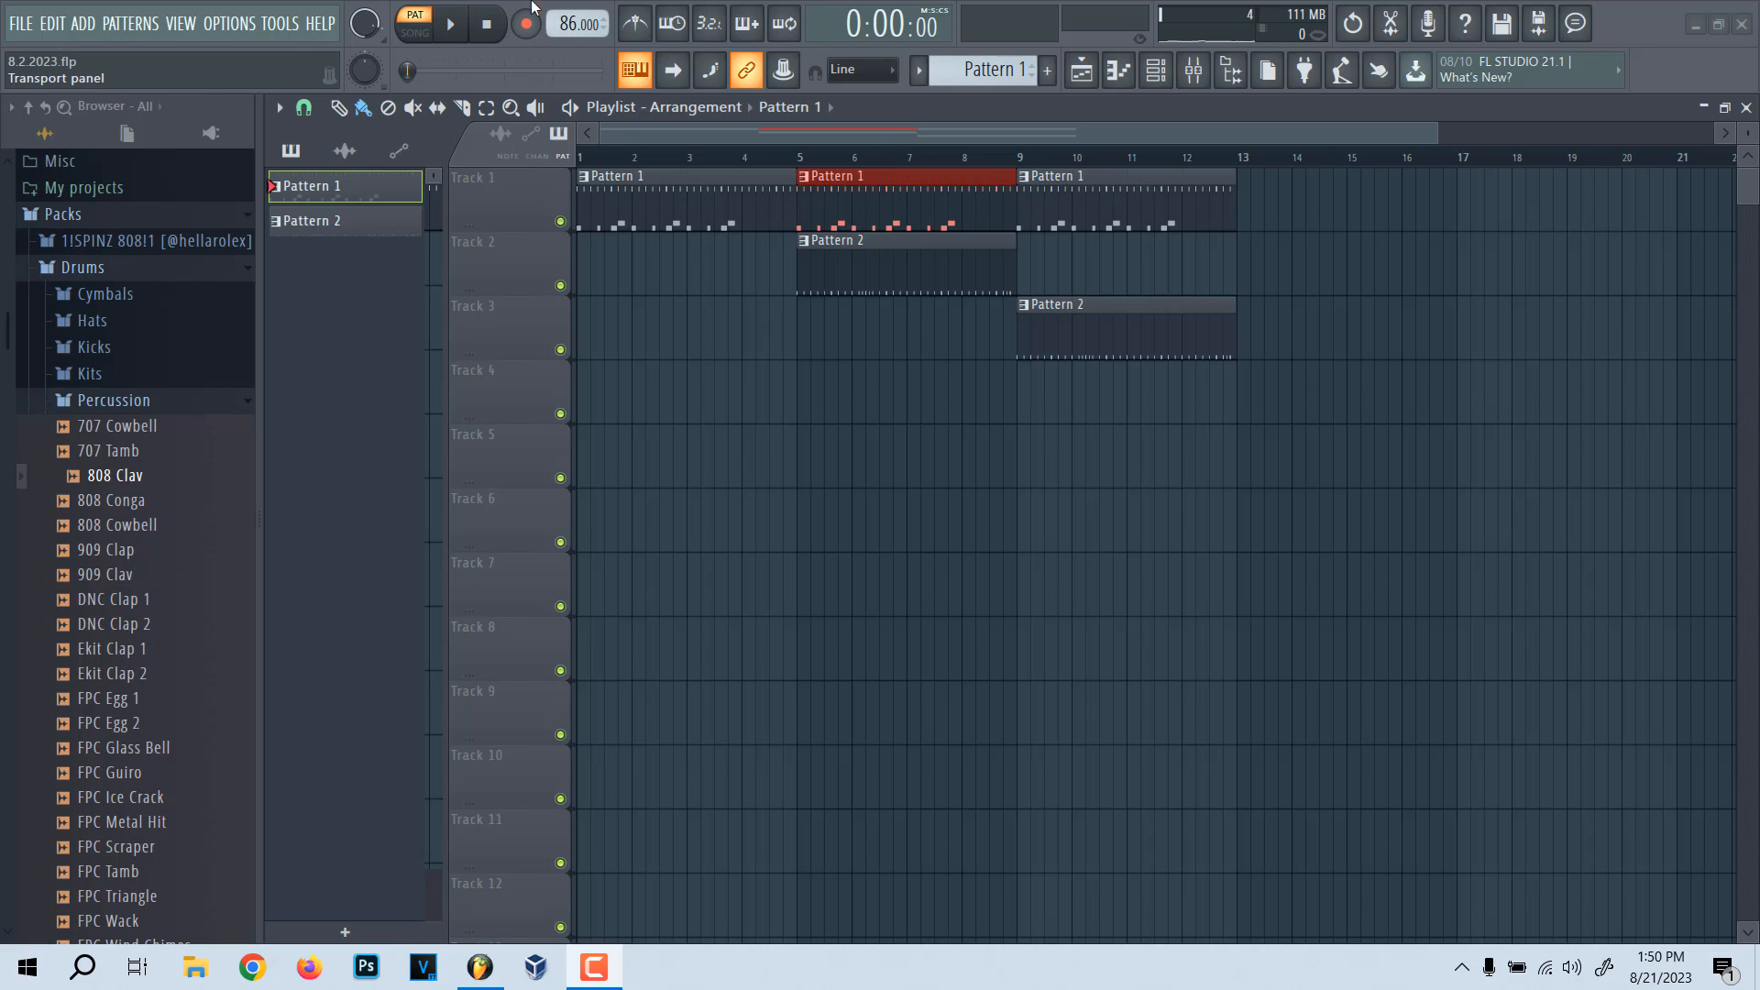
Step: Switch the Playlist to the Slice tool
left_click(462, 108)
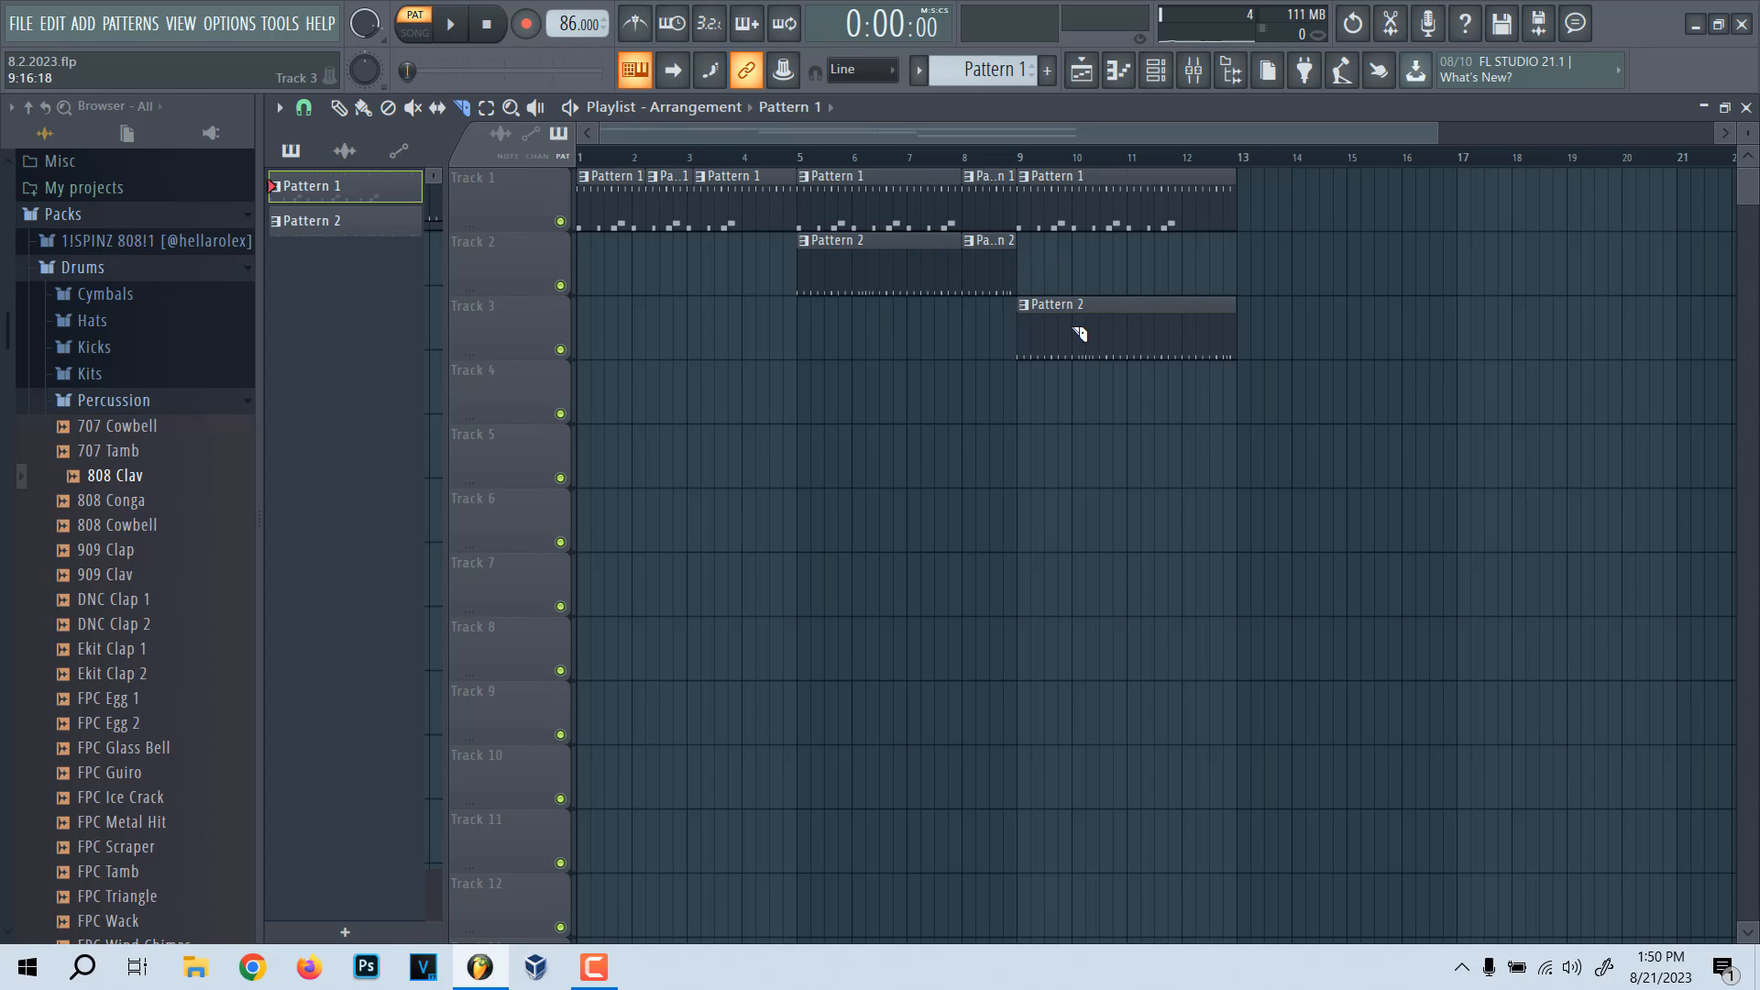
mouse_move(1115, 349)
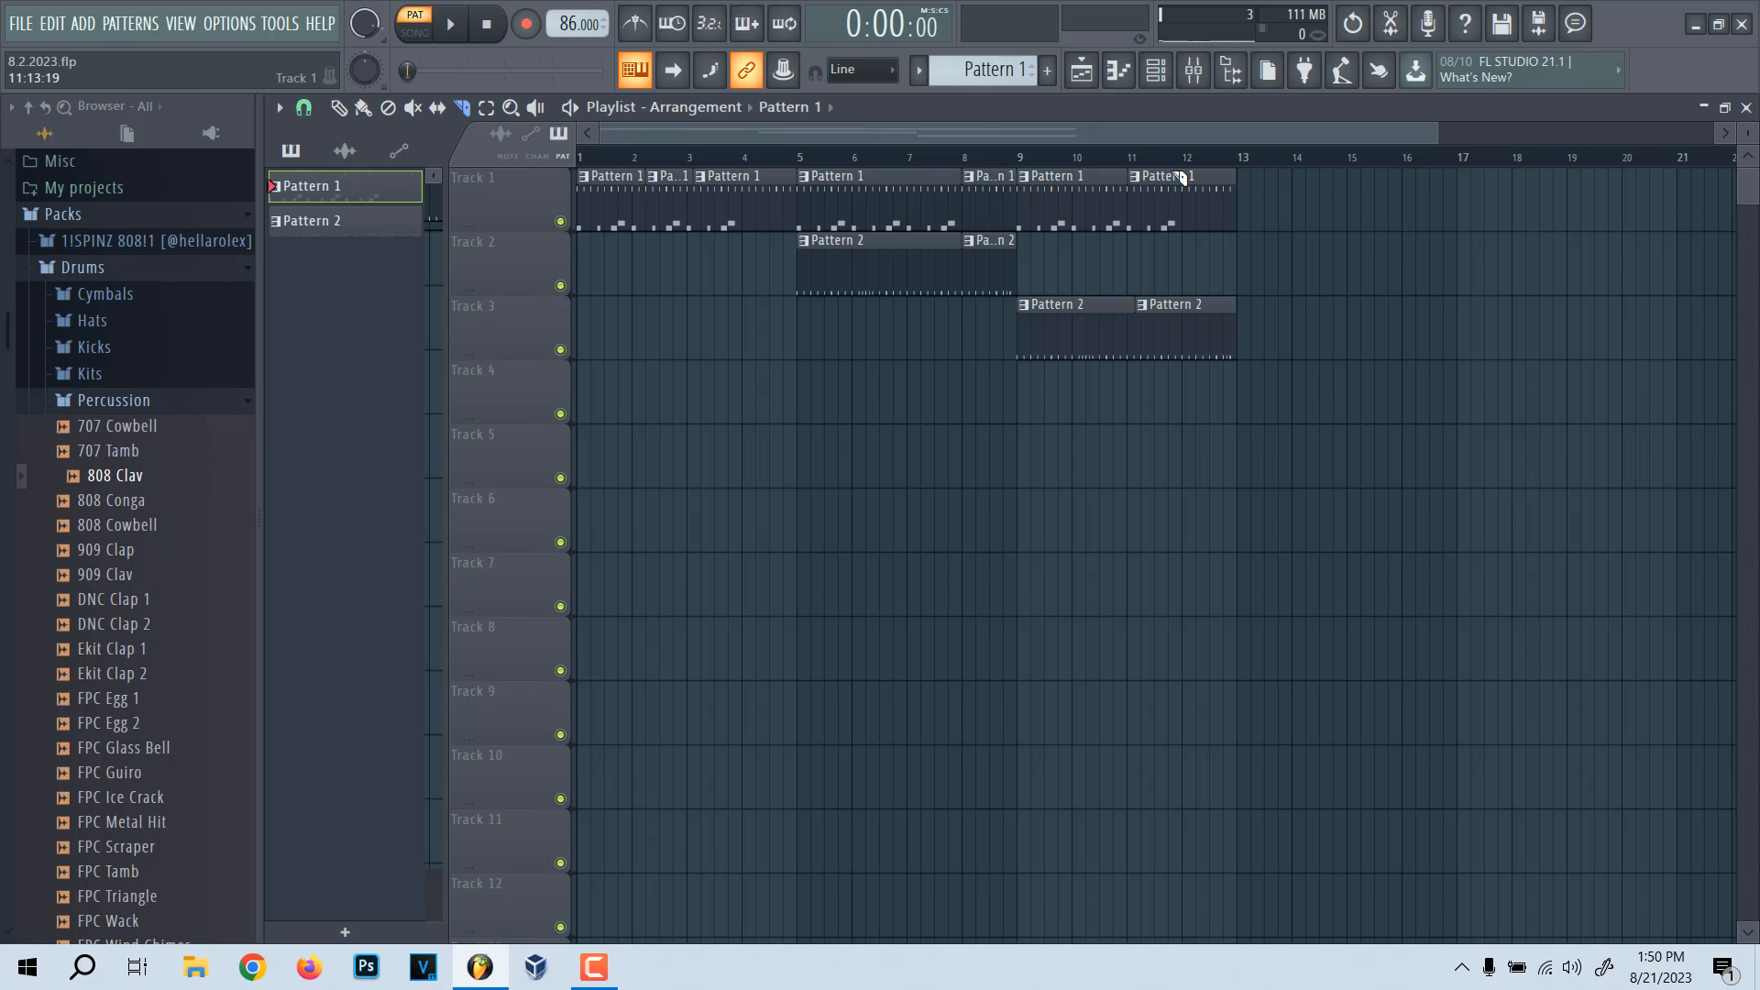
Step: Slice the final Pattern 1 clip on Track 1 near bar 12
left_click_drag(1179, 174, 1224, 247)
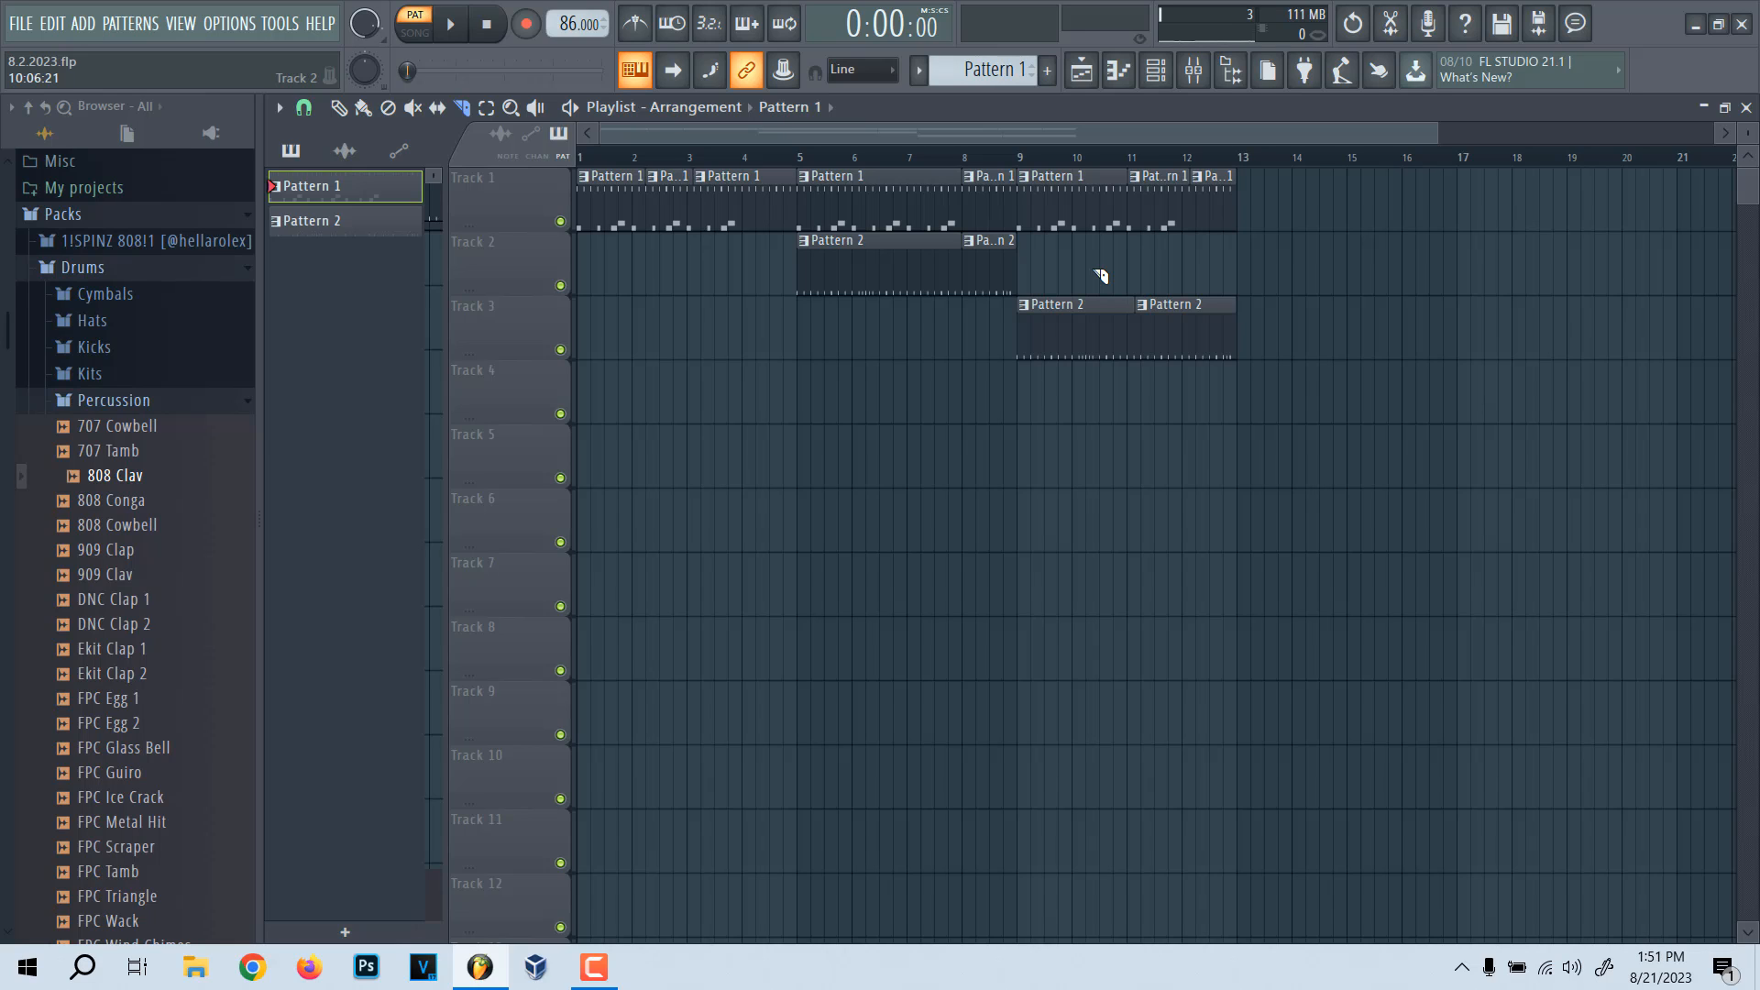
mouse_move(1046, 246)
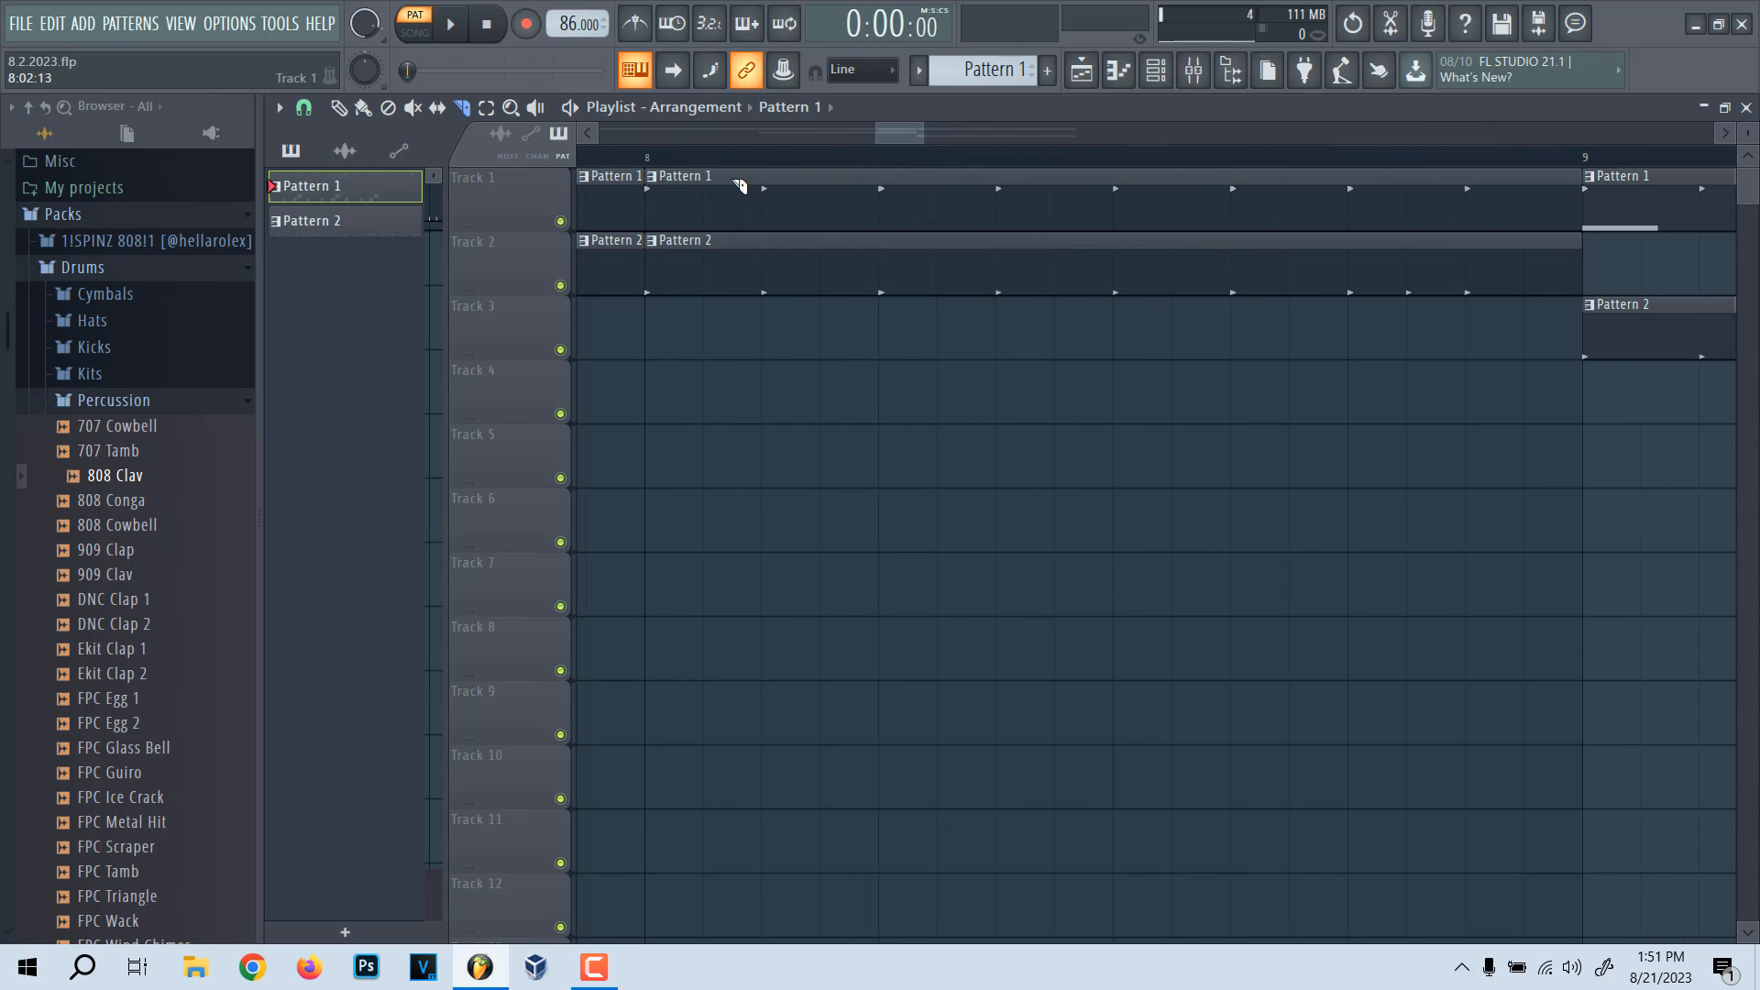
Step: Start a cut across the Pattern 1 and Pattern 2 clips just after bar 8
left_click(819, 176)
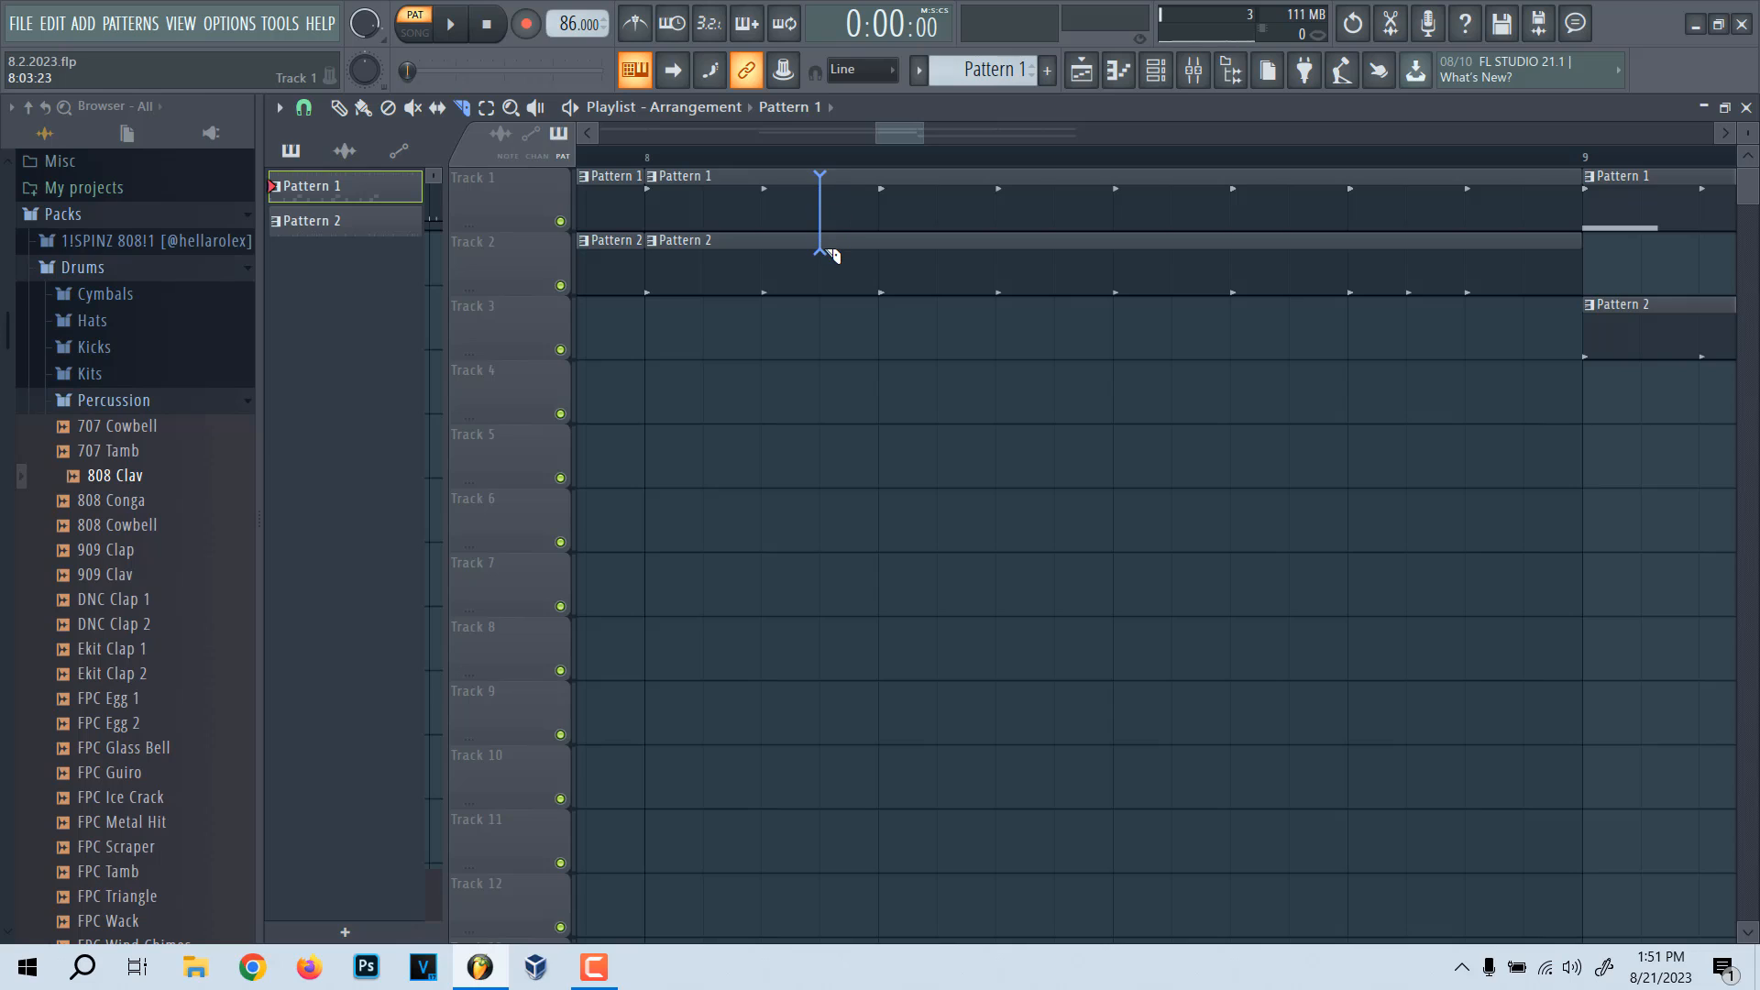